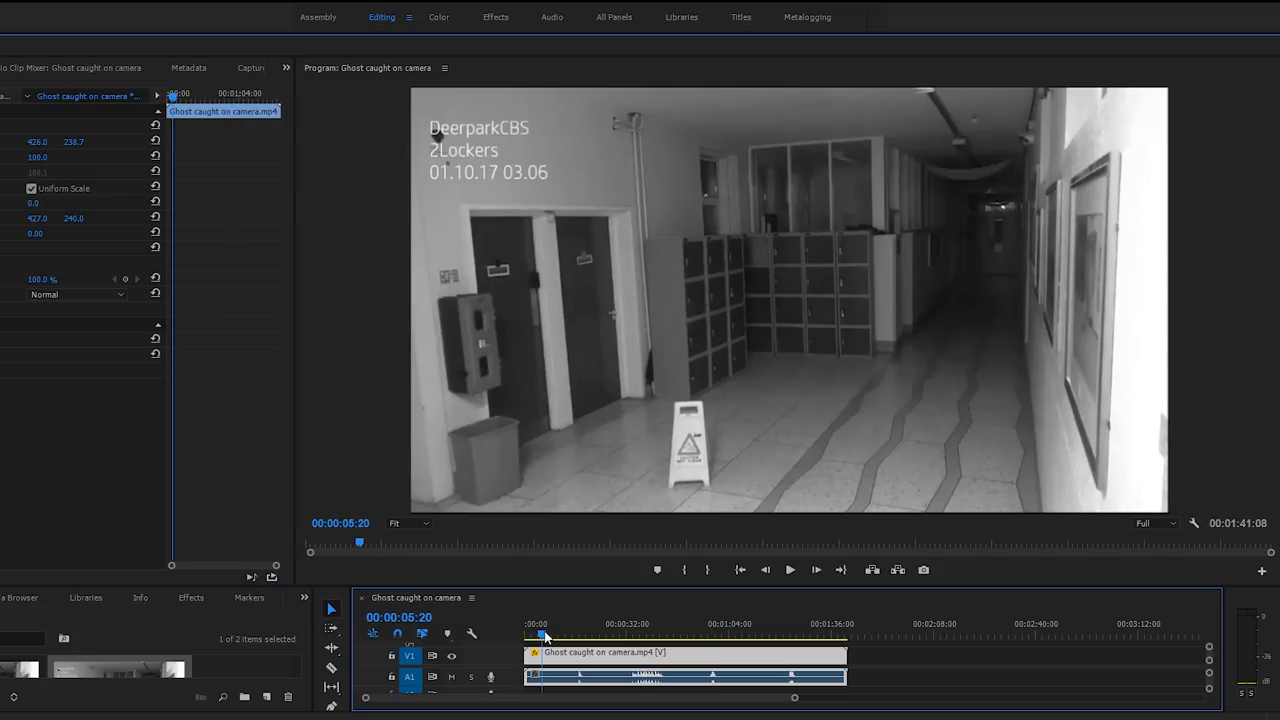
mouse_move(520, 480)
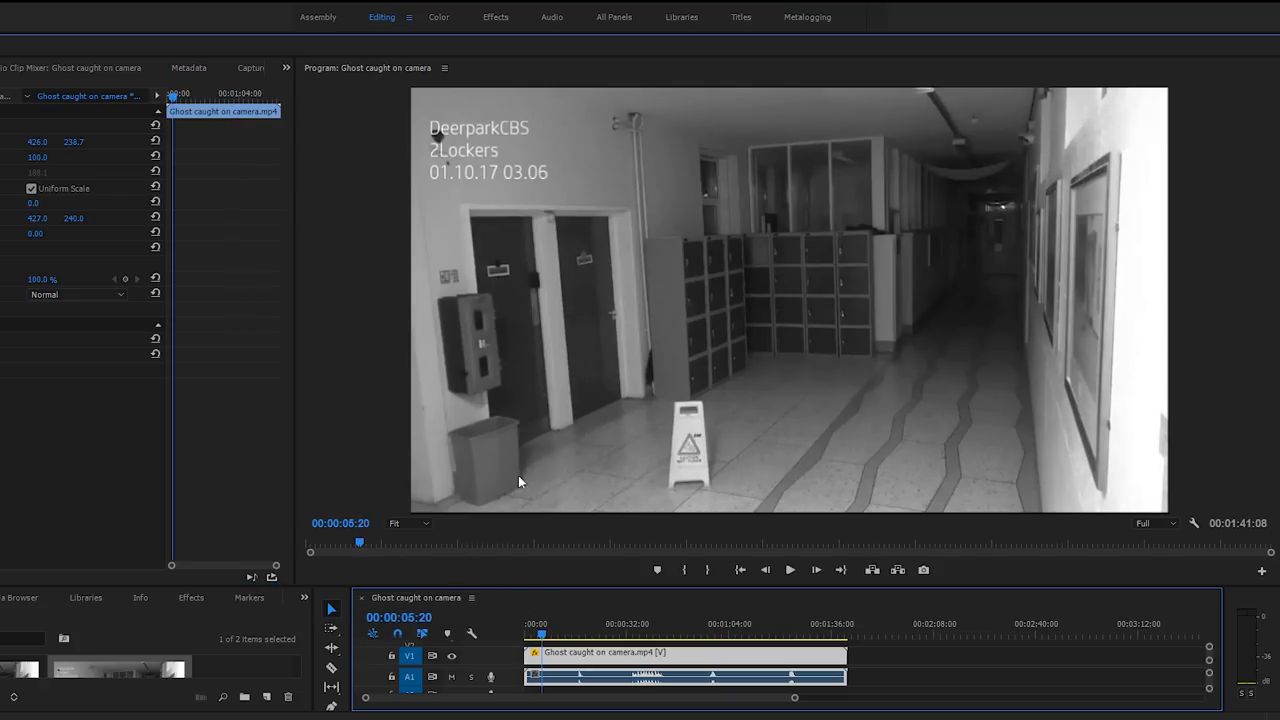
mouse_move(546, 428)
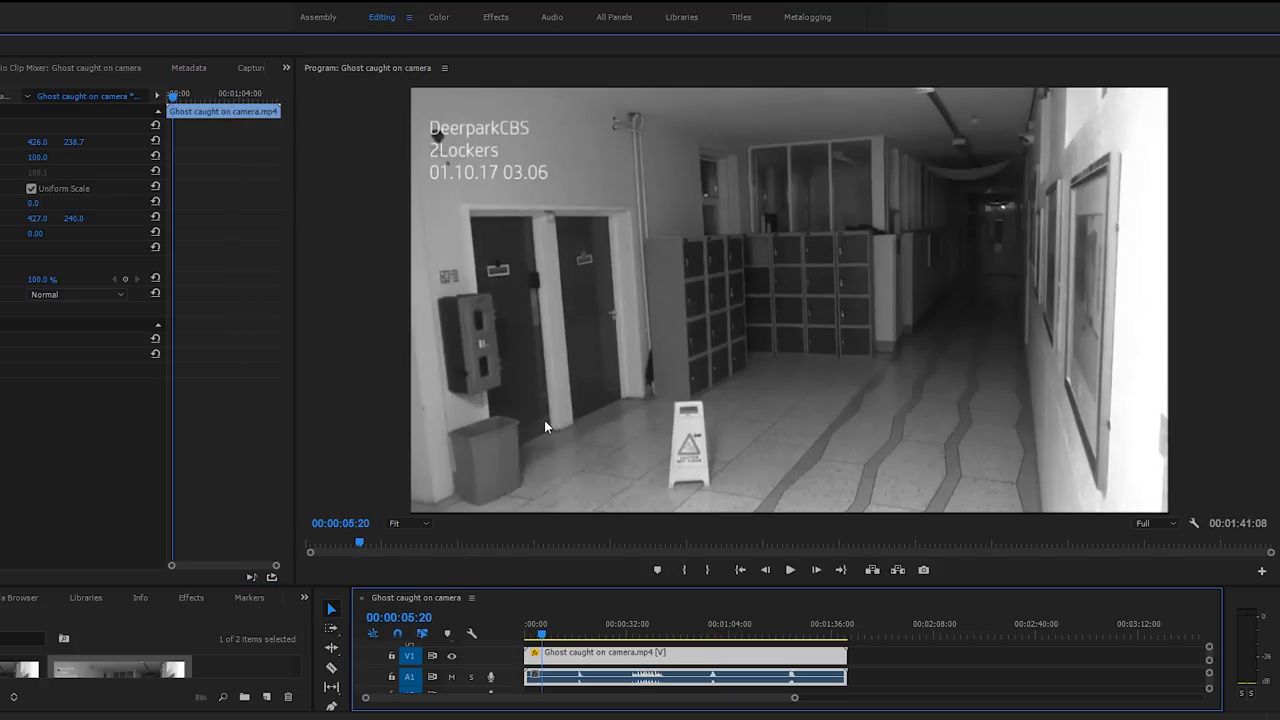
mouse_move(574, 406)
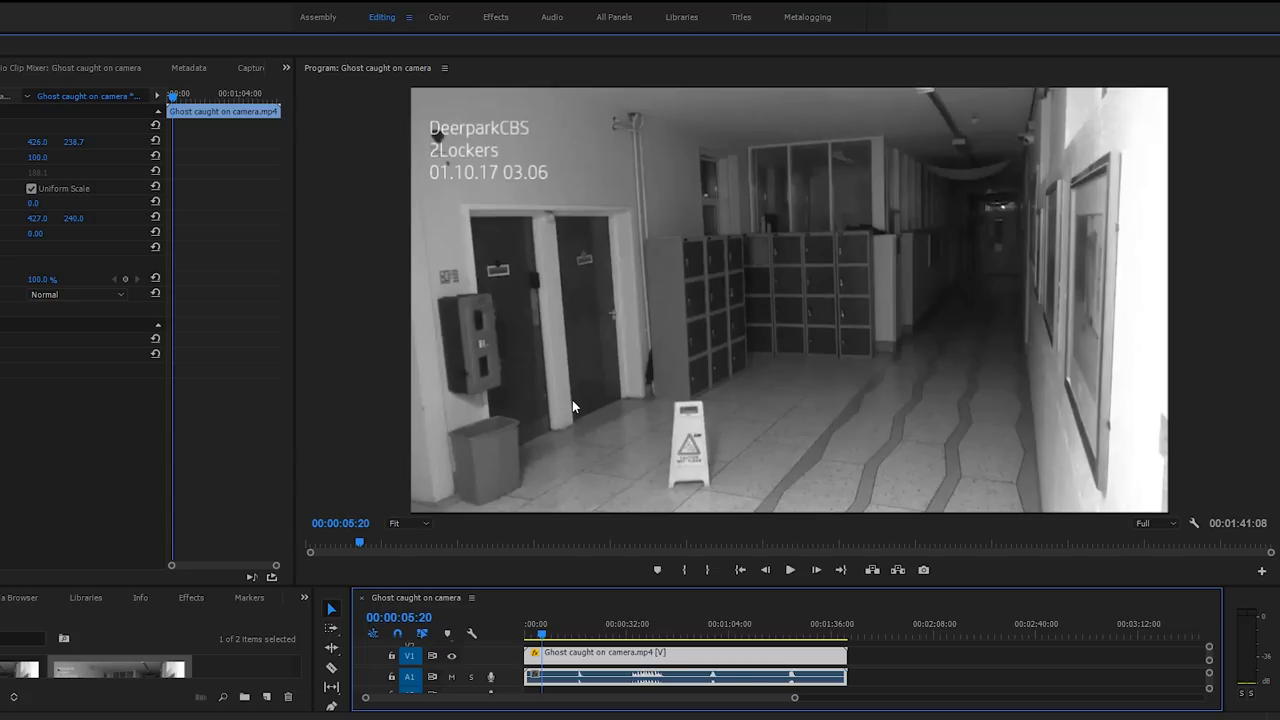
mouse_move(560, 400)
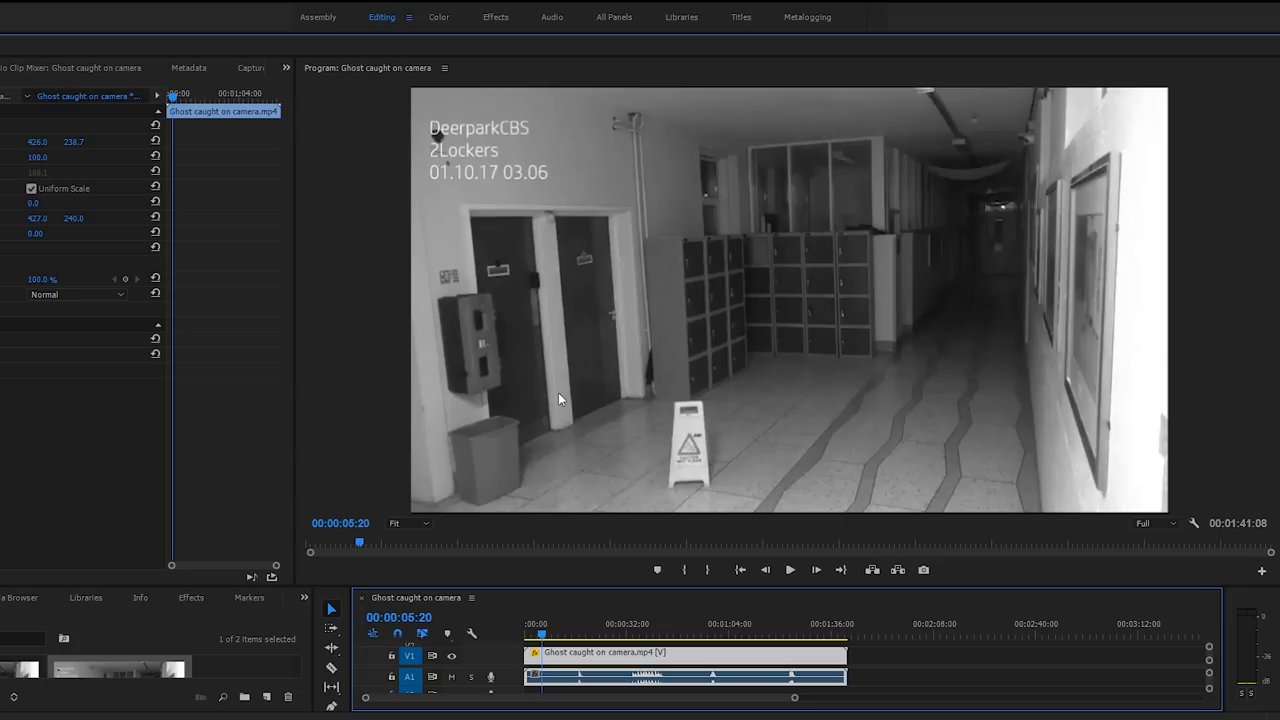
mouse_move(554, 400)
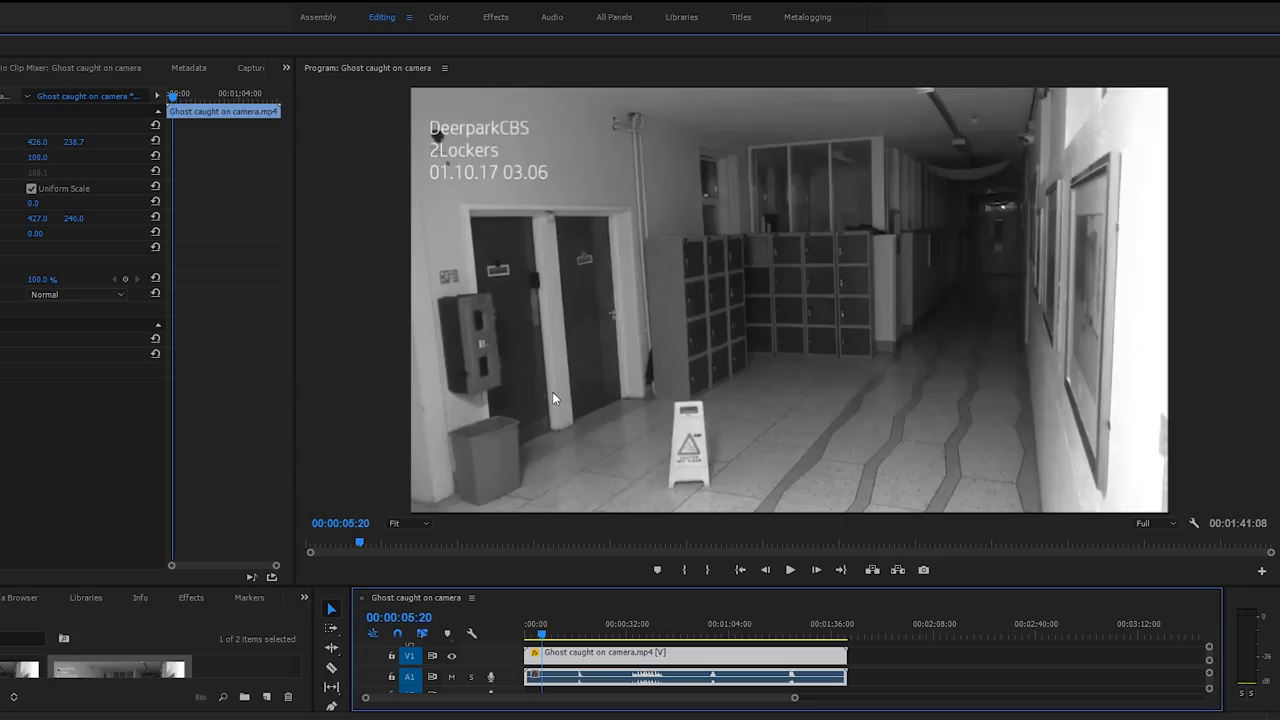
mouse_move(636, 616)
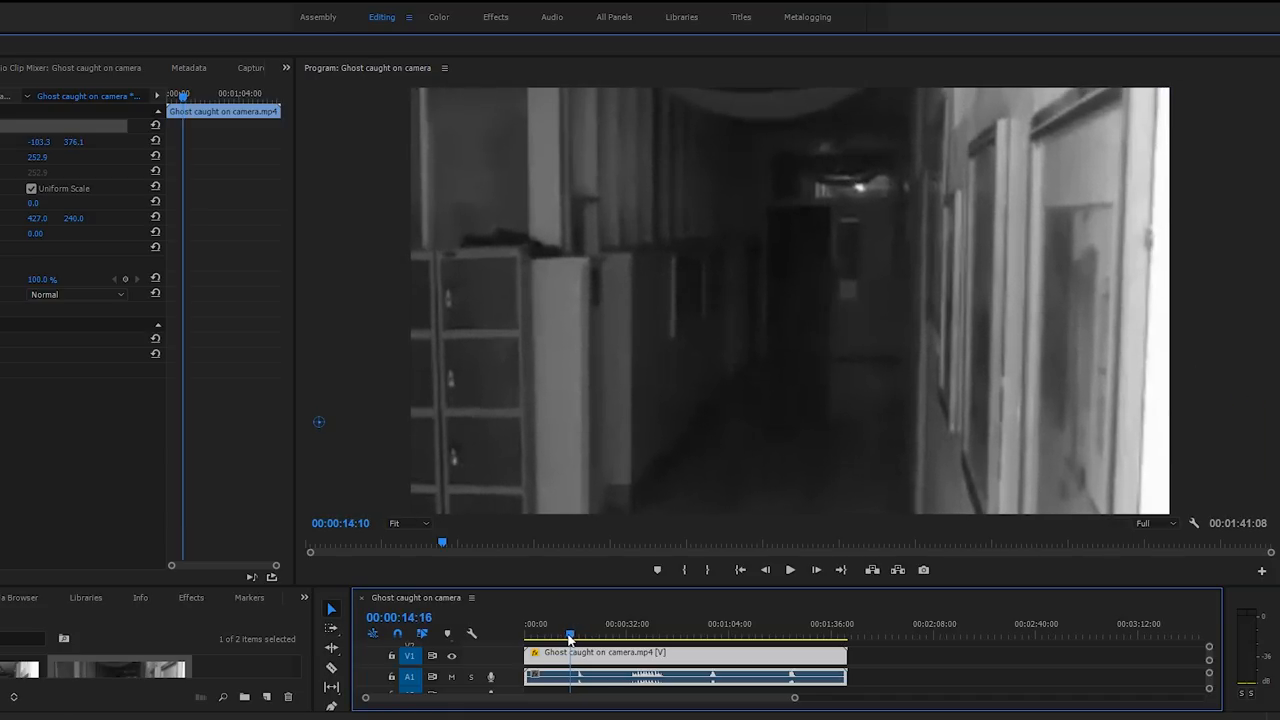
Scrub the Program monitor playhead back to 00:00:10:14 on the dark corridor shot
left_click(556, 632)
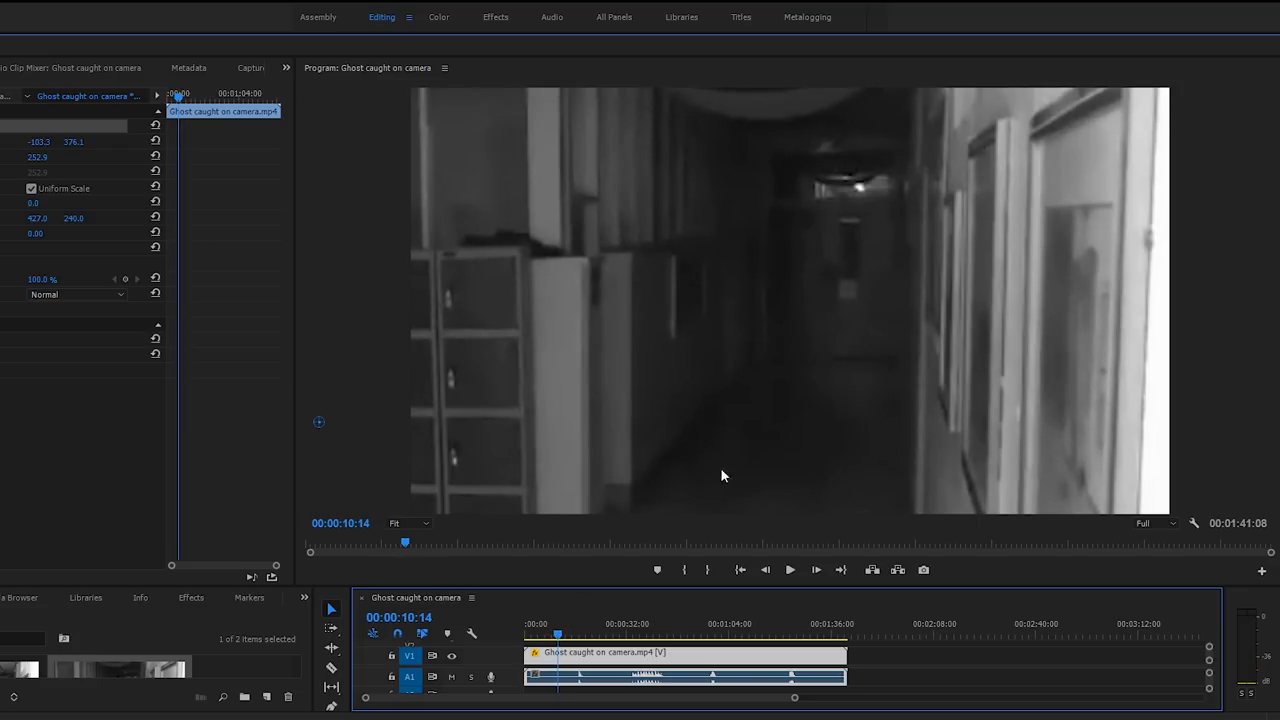
left_click(788, 570)
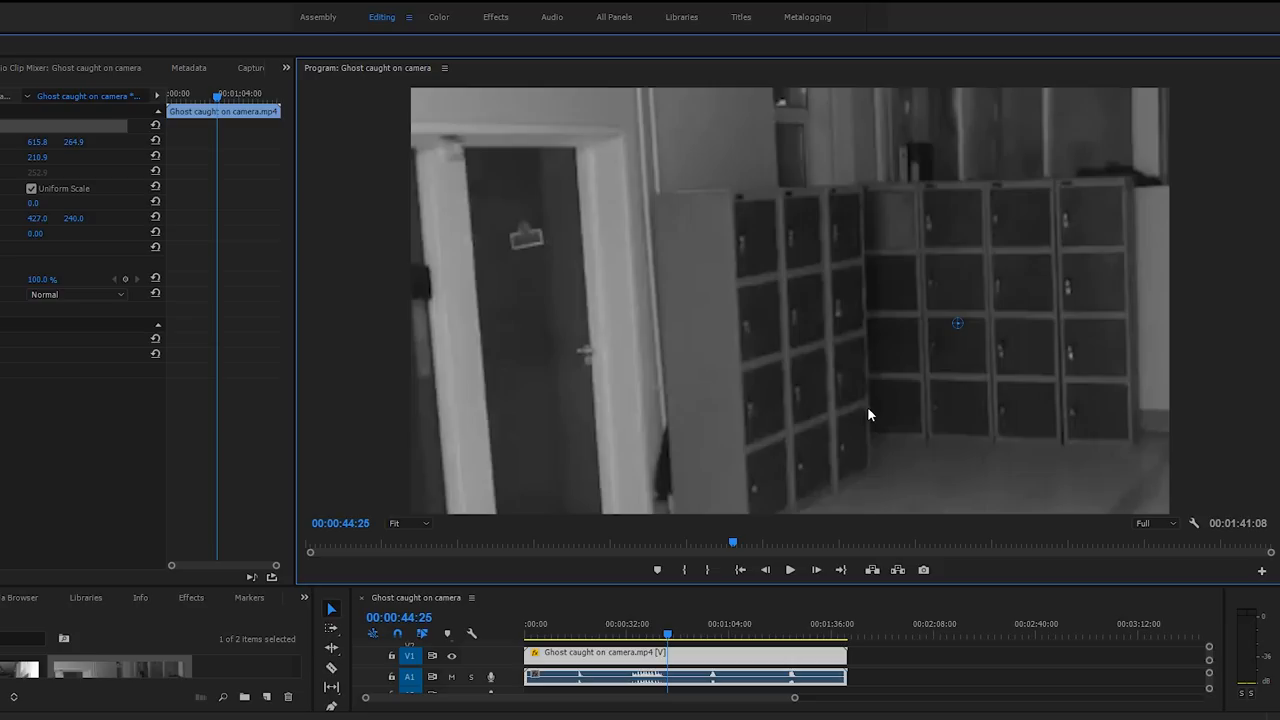
mouse_move(862, 248)
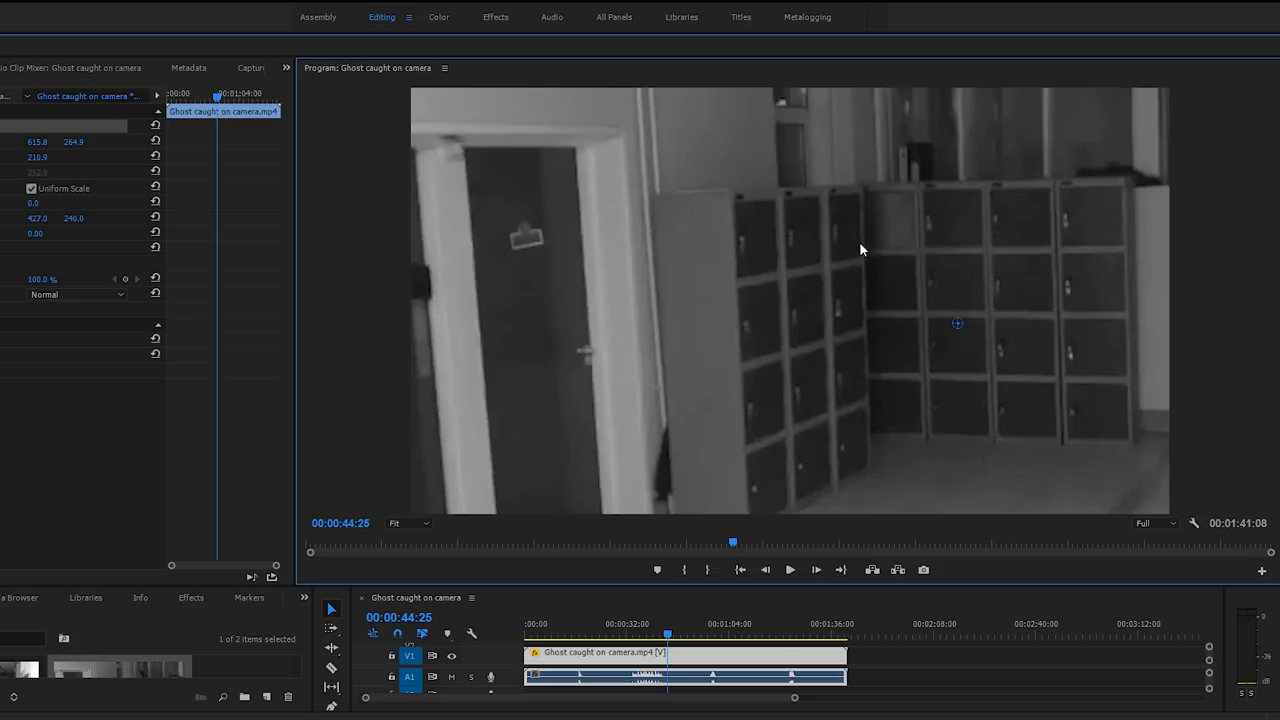
mouse_move(792, 168)
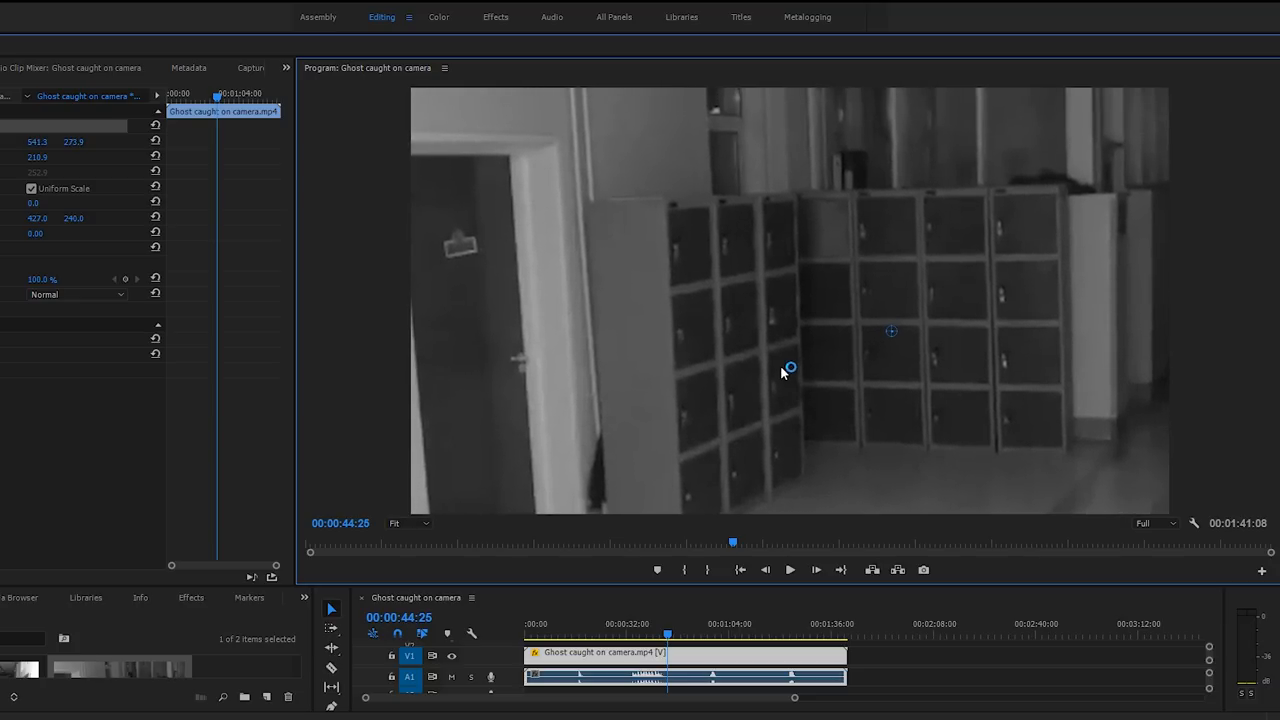
mouse_move(720, 172)
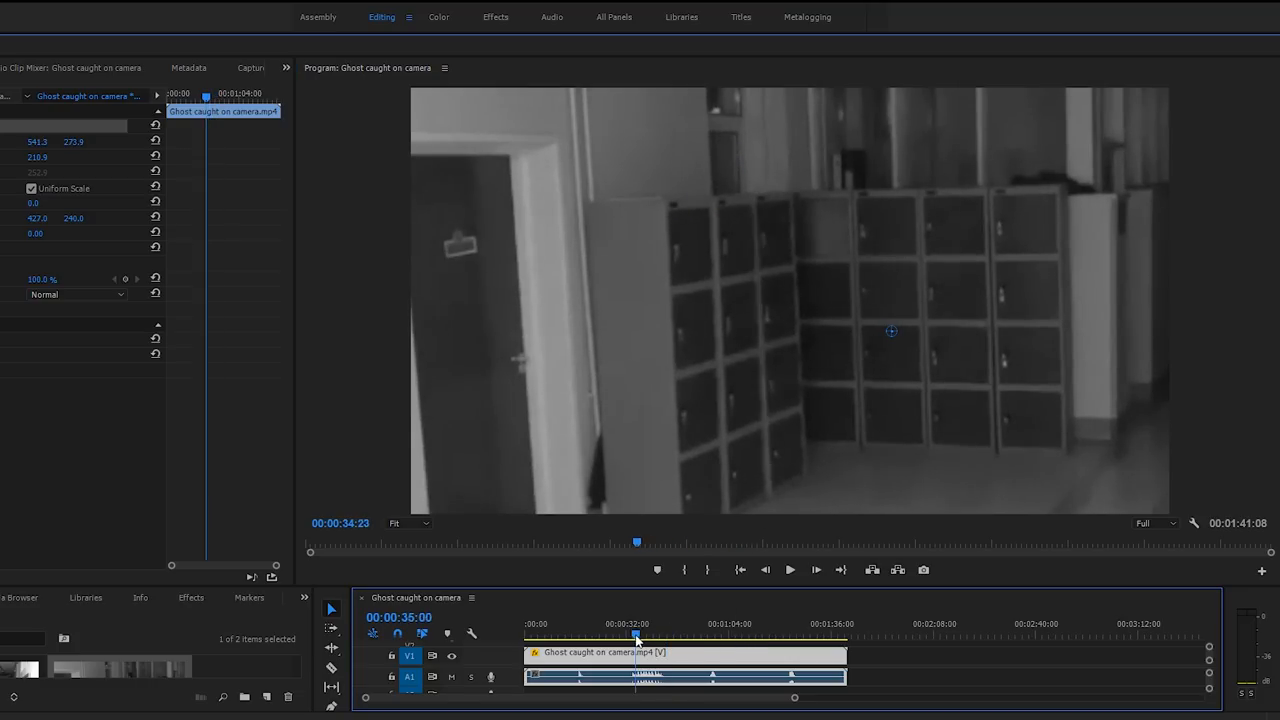
Move the playhead to 00:00:34:23 with the frame zoomed onto the door and lockers
left_click(790, 570)
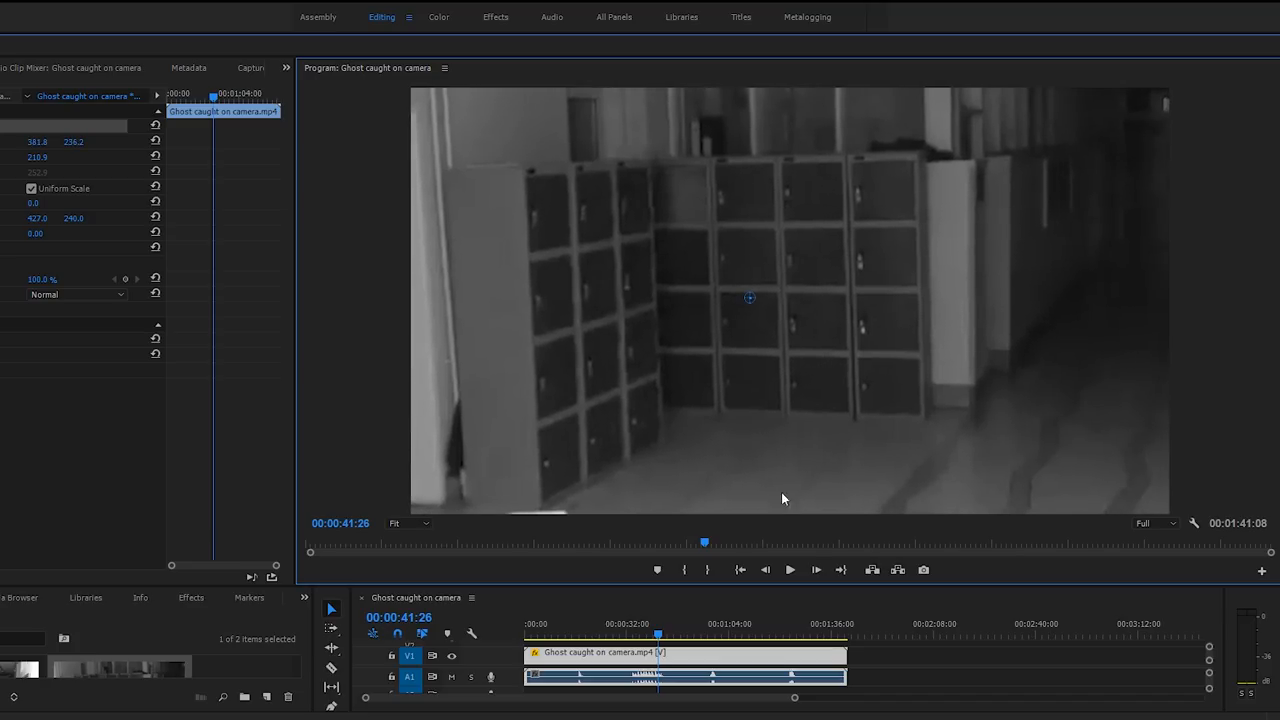
mouse_move(792, 480)
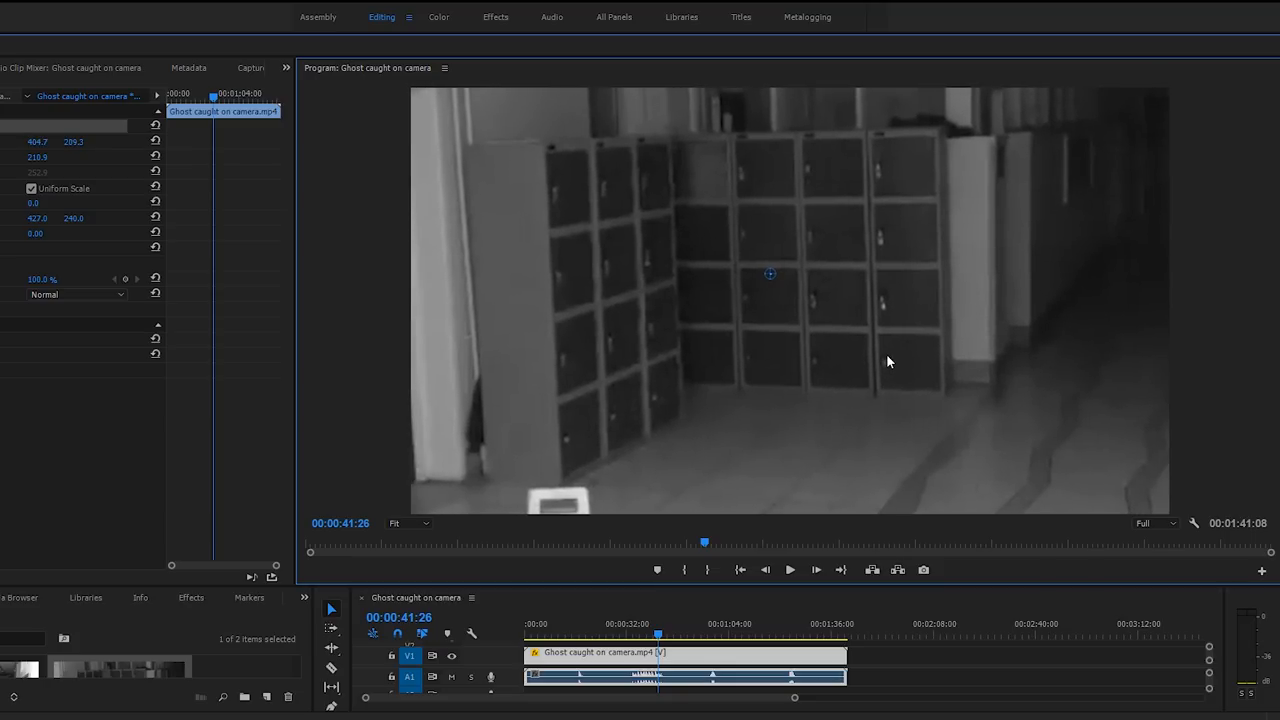
mouse_move(740, 166)
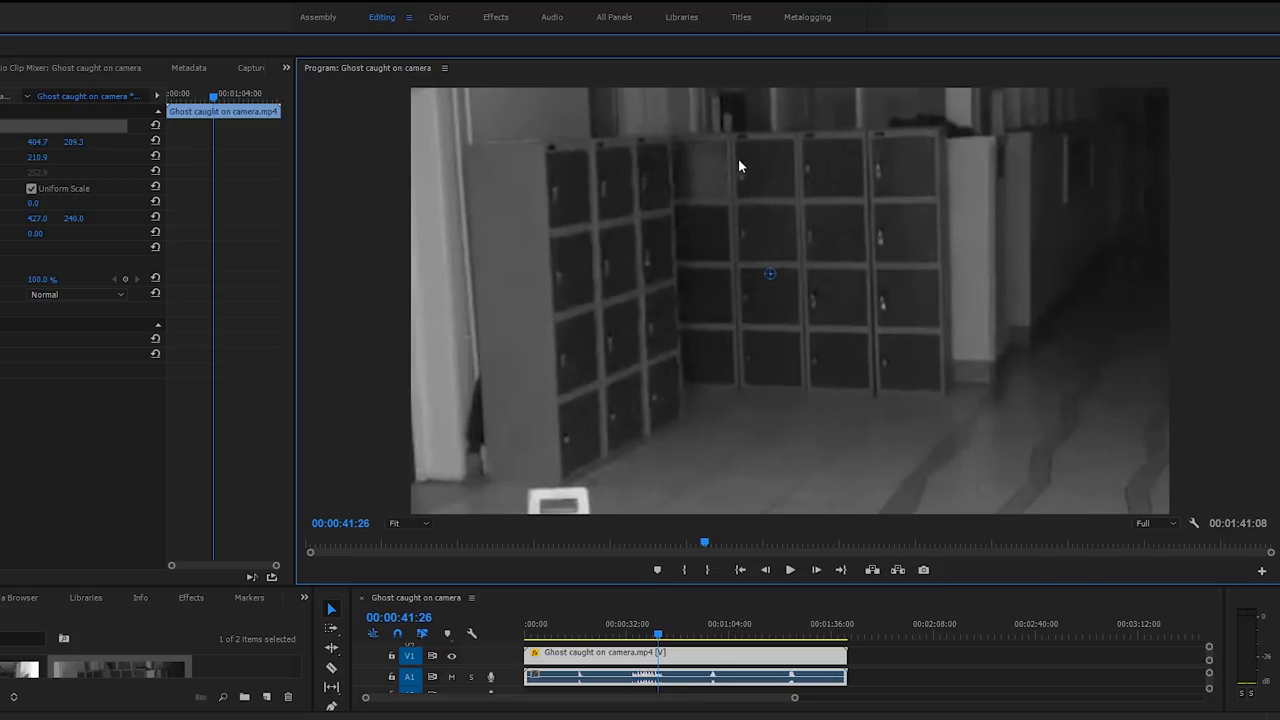
mouse_move(720, 262)
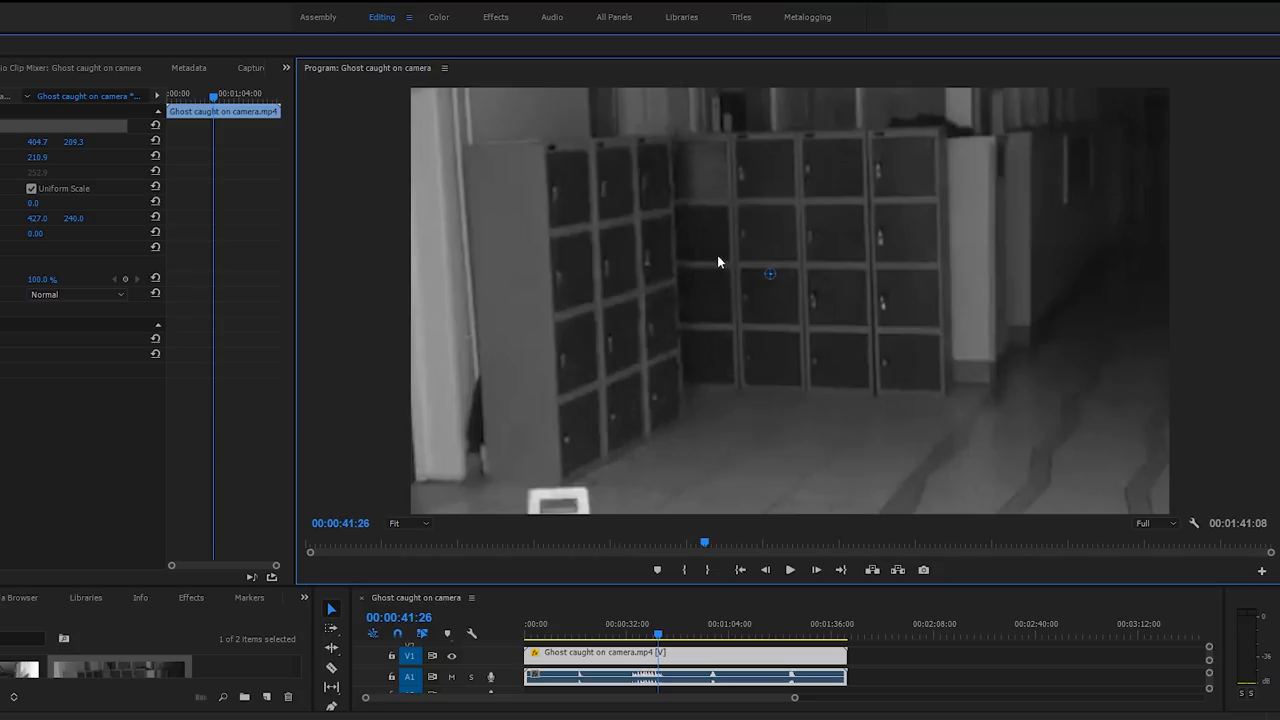
mouse_move(1004, 432)
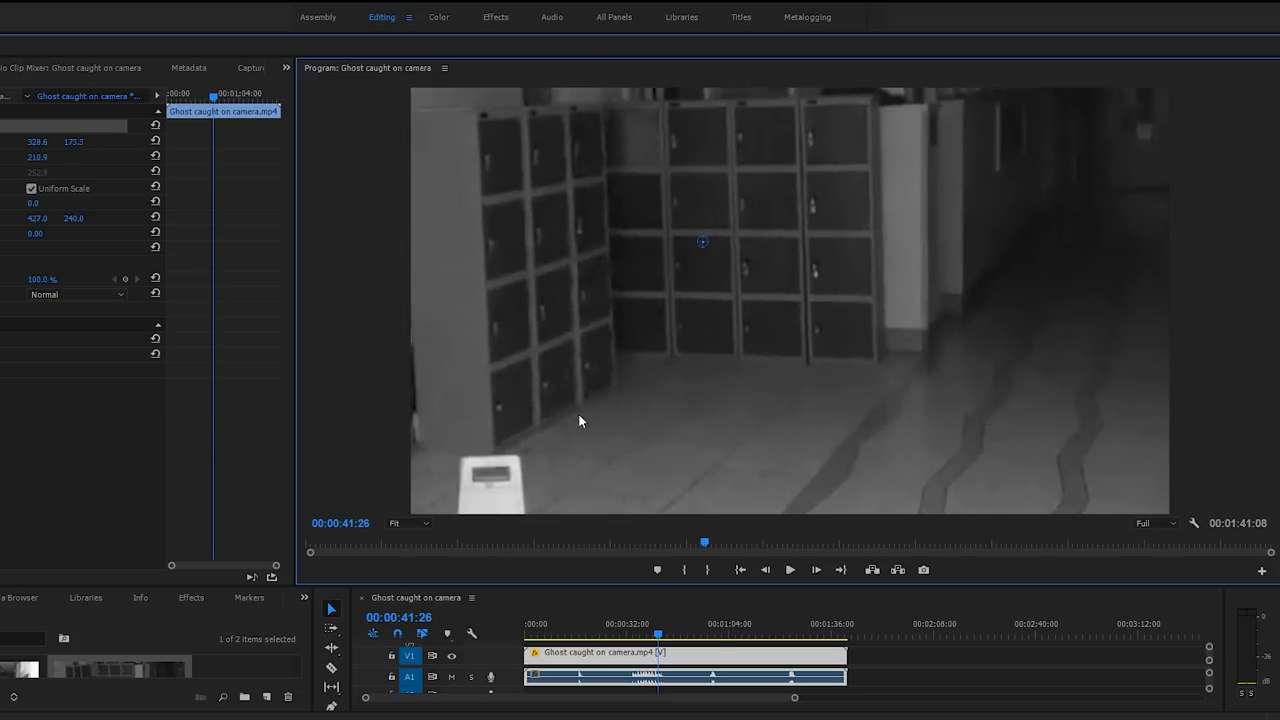
Shift the zoomed frame down at 00:00:41:26 to reveal the white object on the floor
left_click(708, 634)
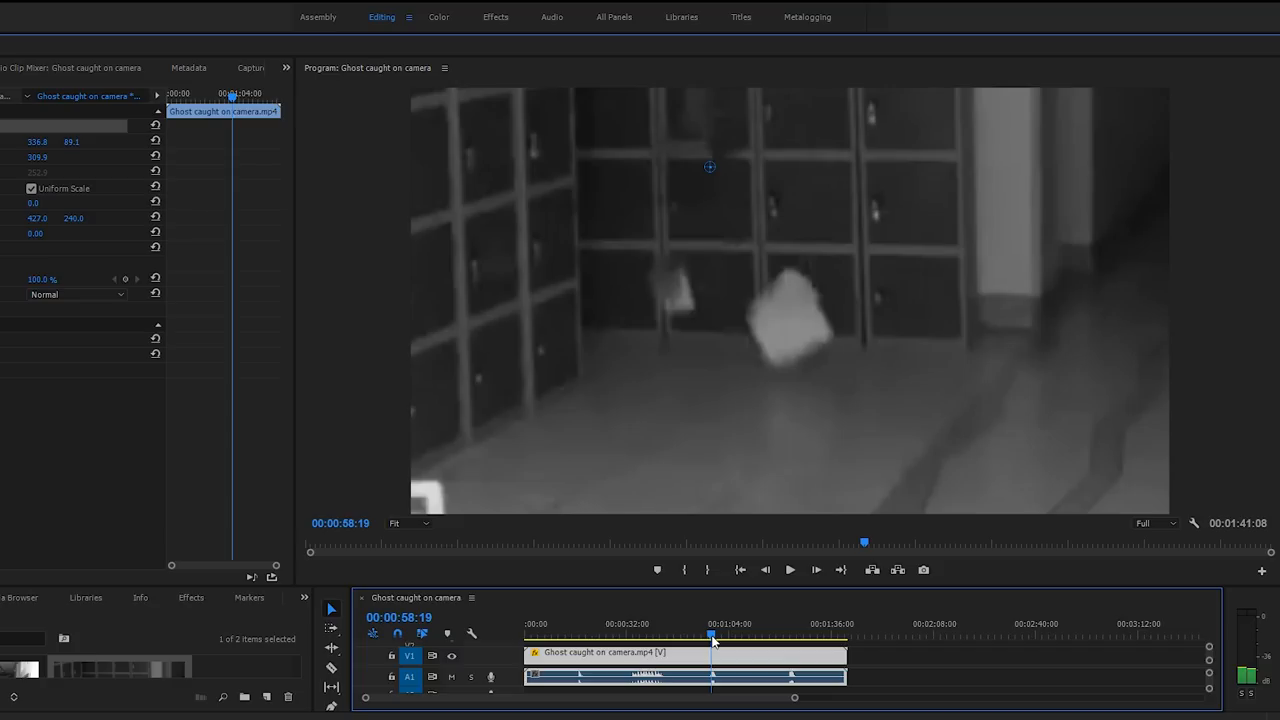
mouse_move(804, 378)
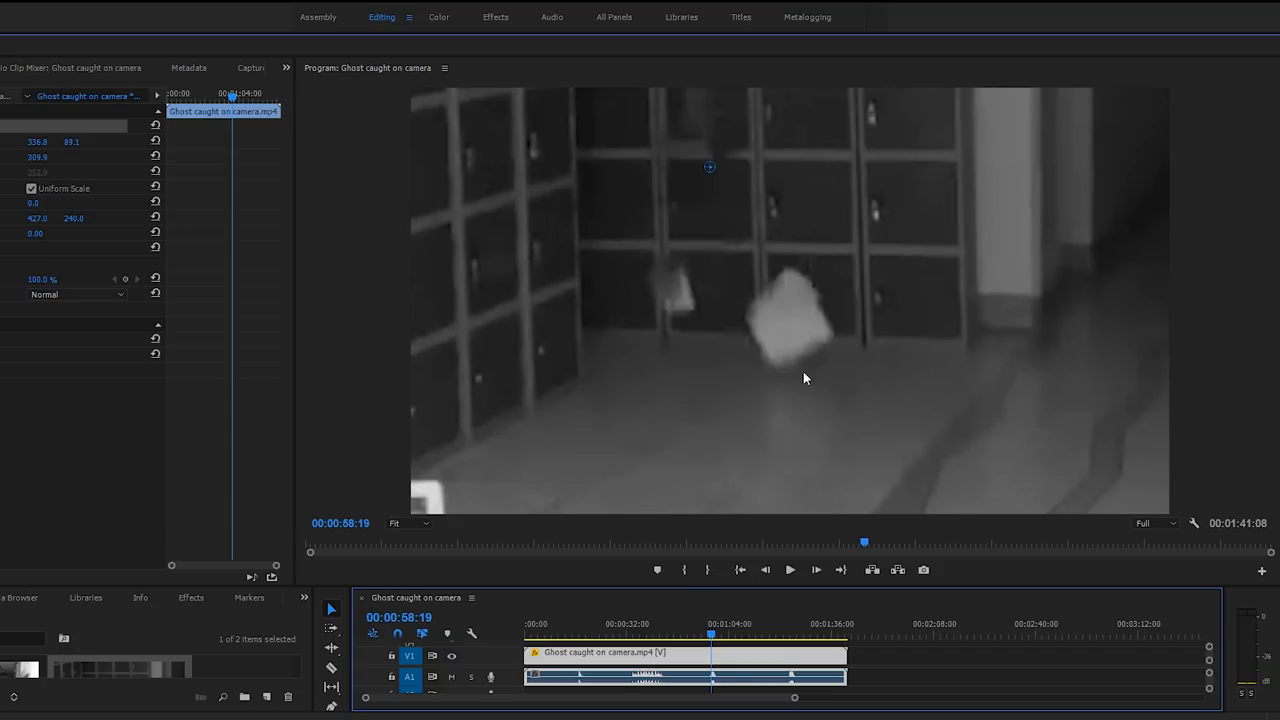
mouse_move(772, 256)
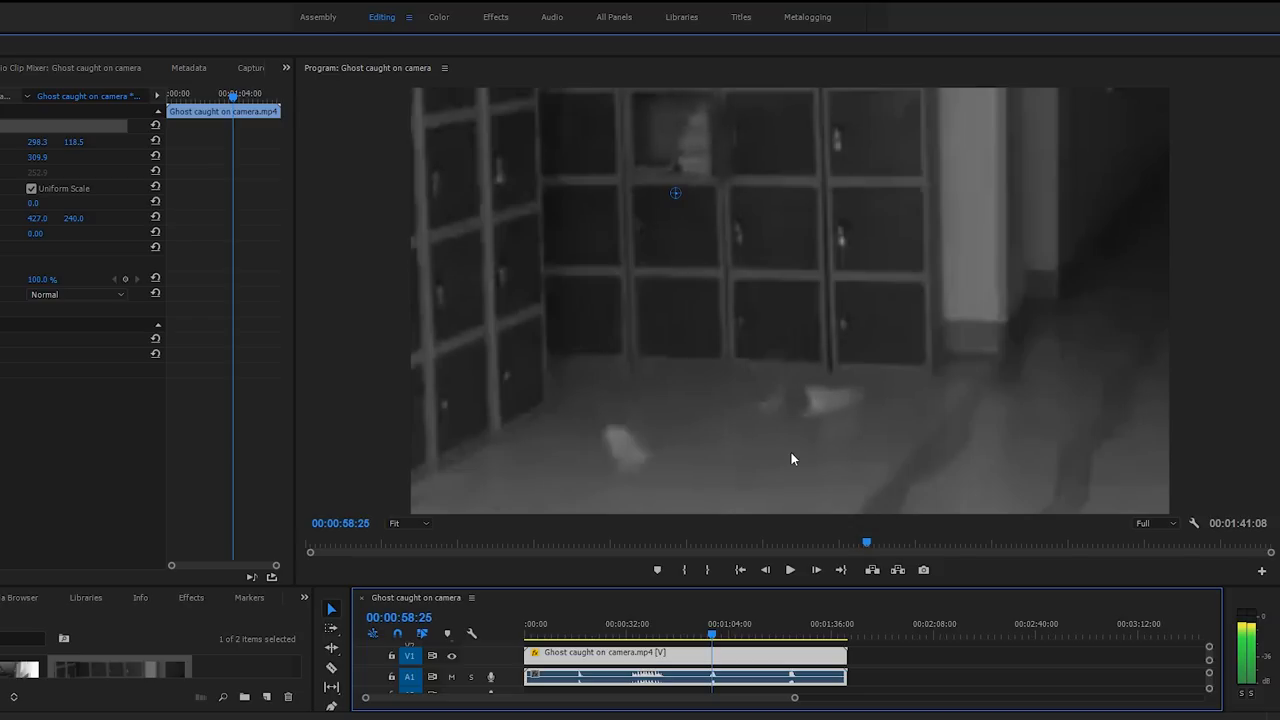
mouse_move(744, 464)
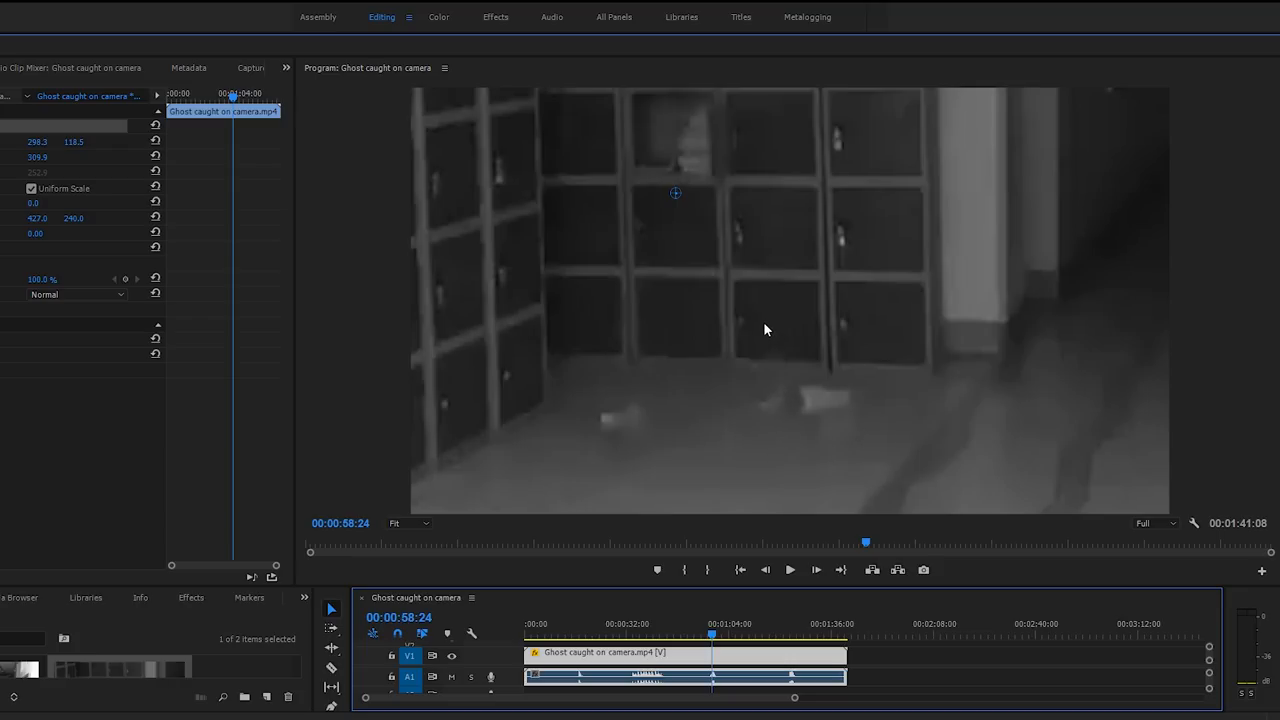
mouse_move(996, 482)
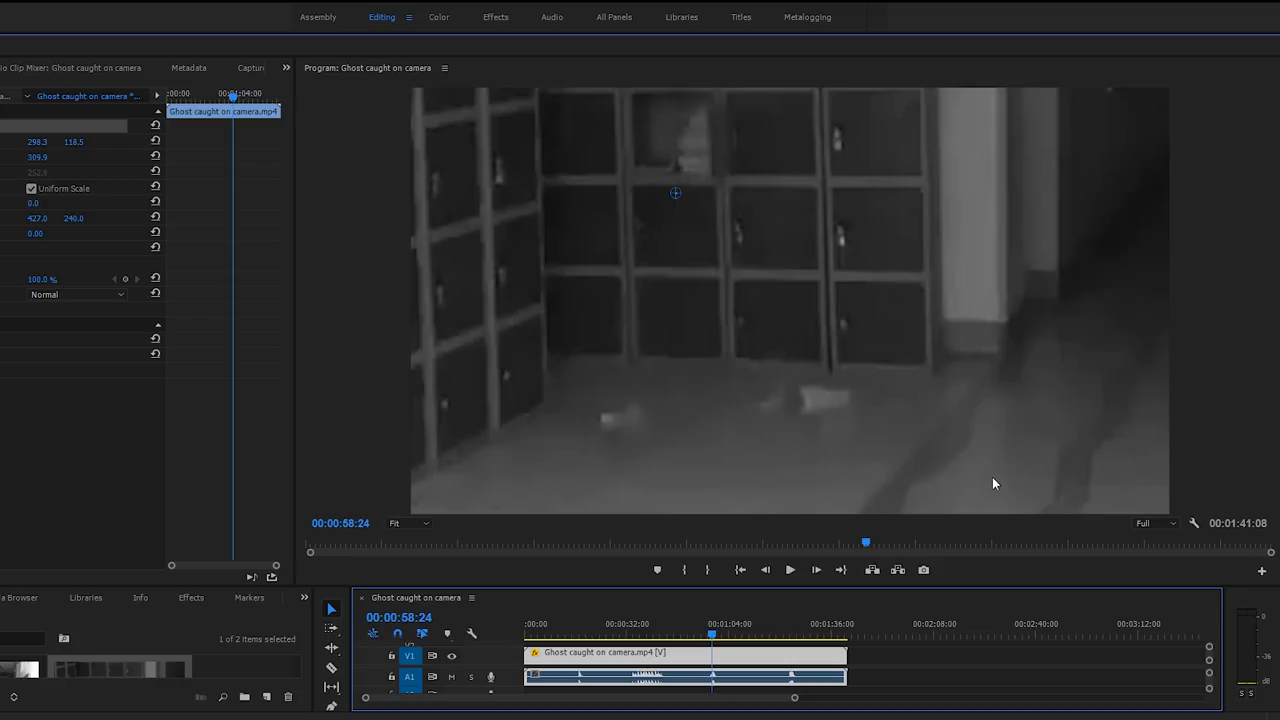
mouse_move(716, 434)
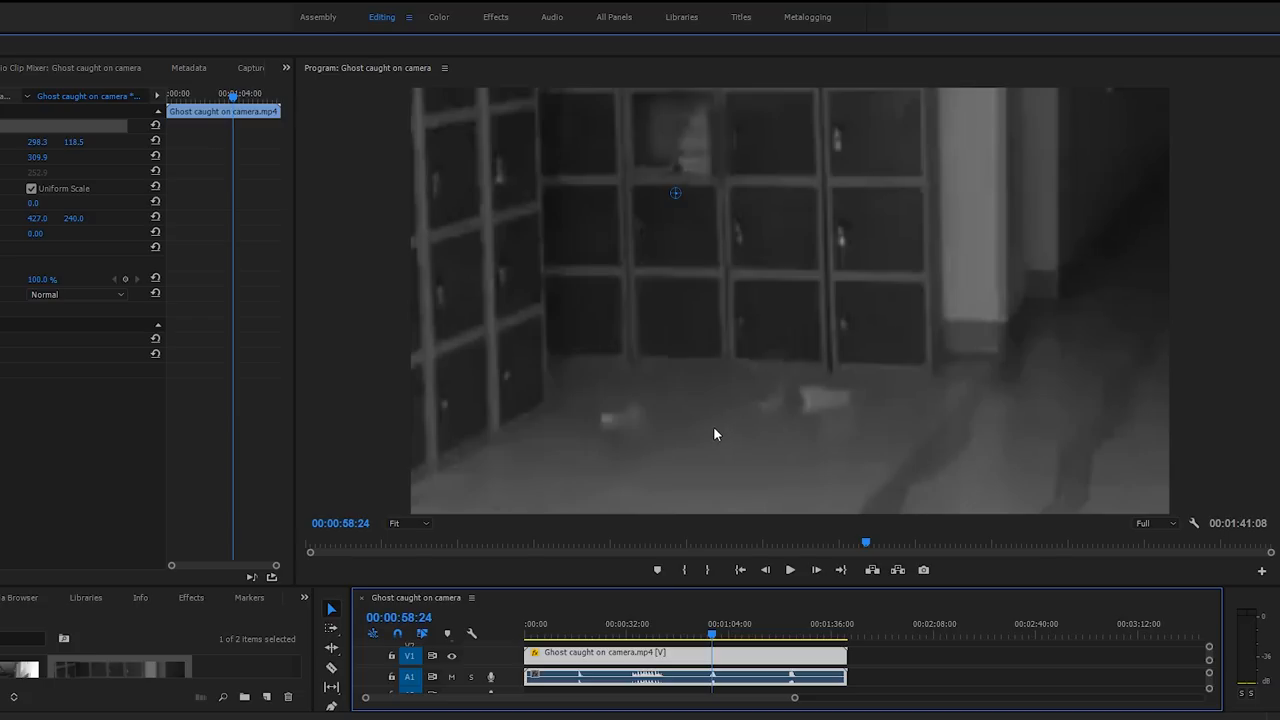
mouse_move(506, 430)
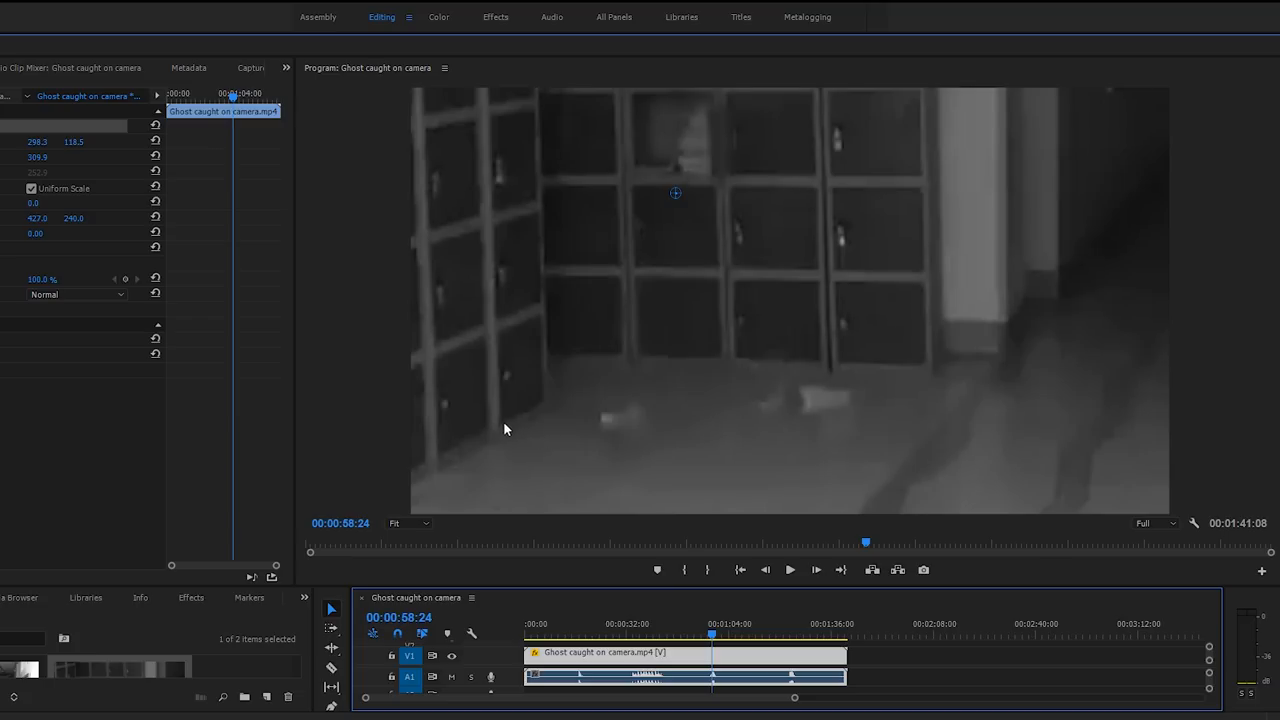
left_click(784, 632)
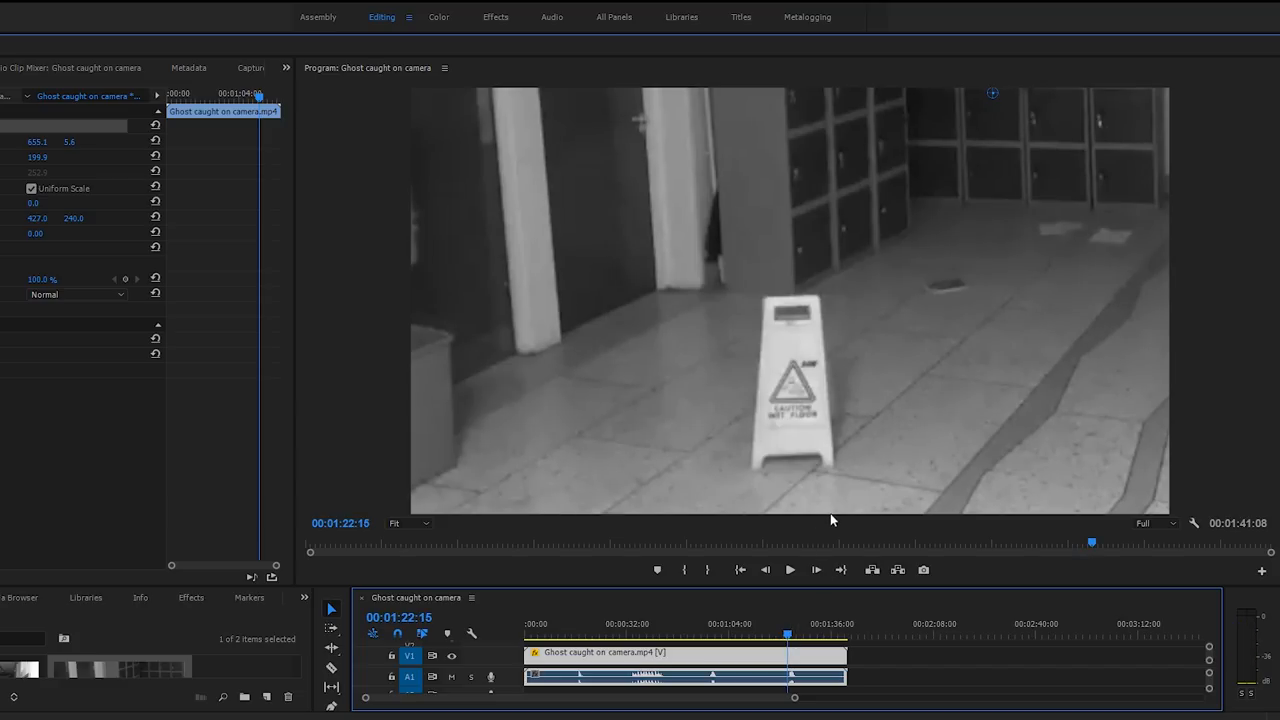
mouse_move(1124, 160)
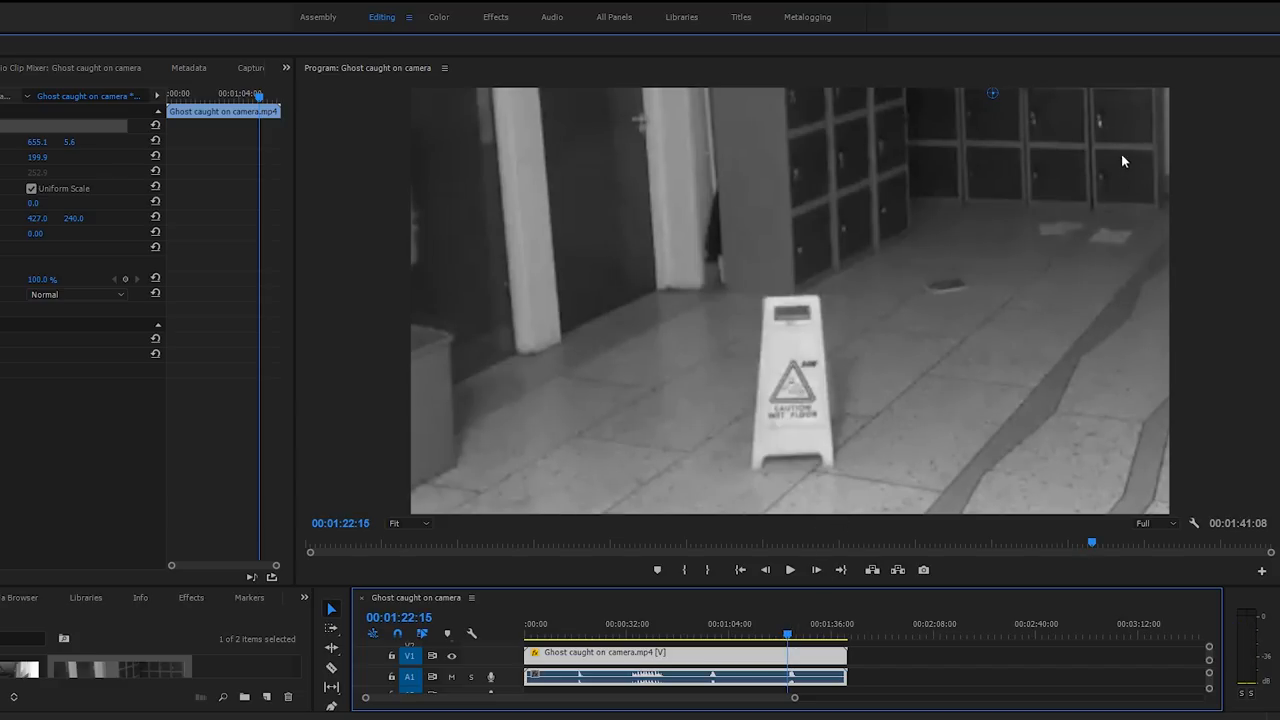
mouse_move(740, 376)
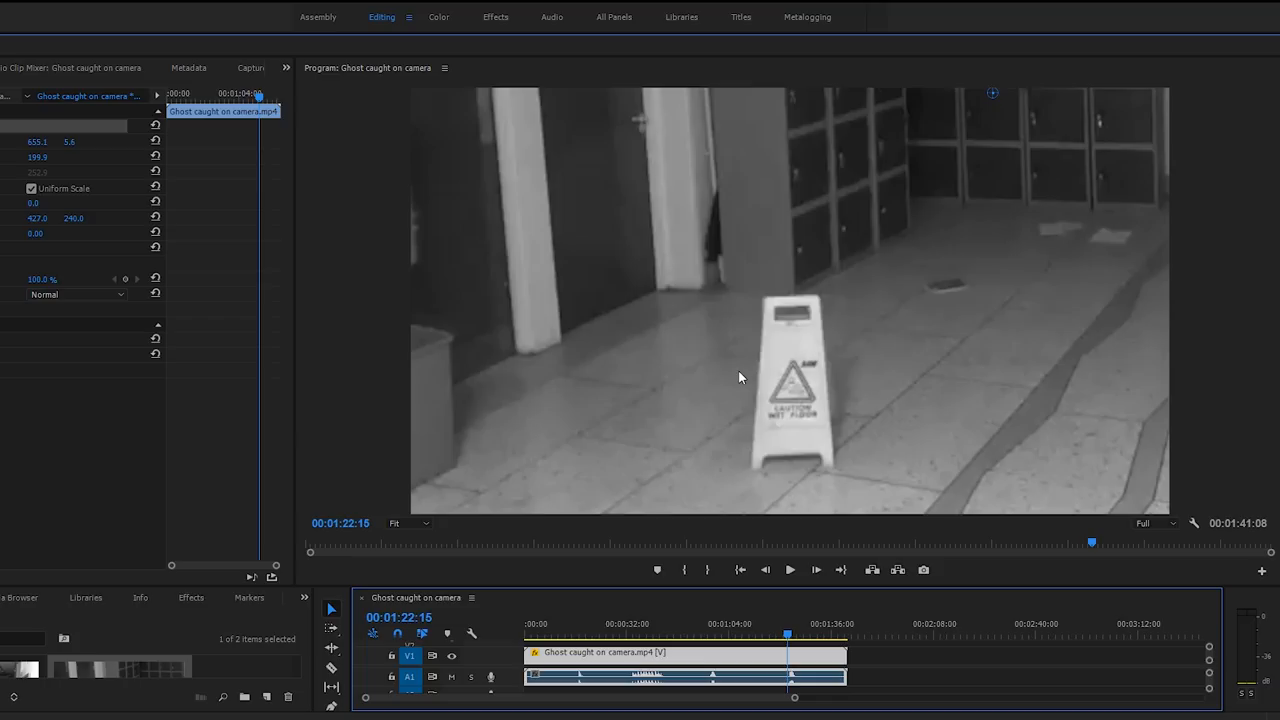
mouse_move(658, 218)
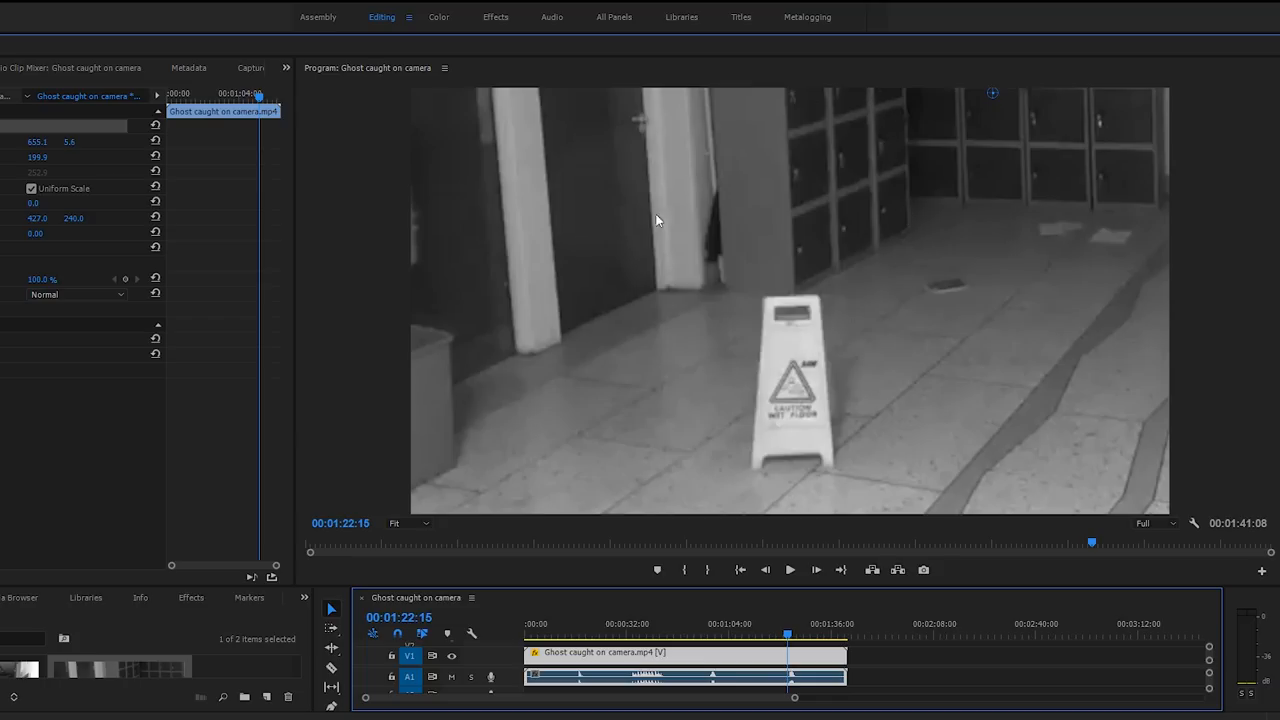
mouse_move(926, 184)
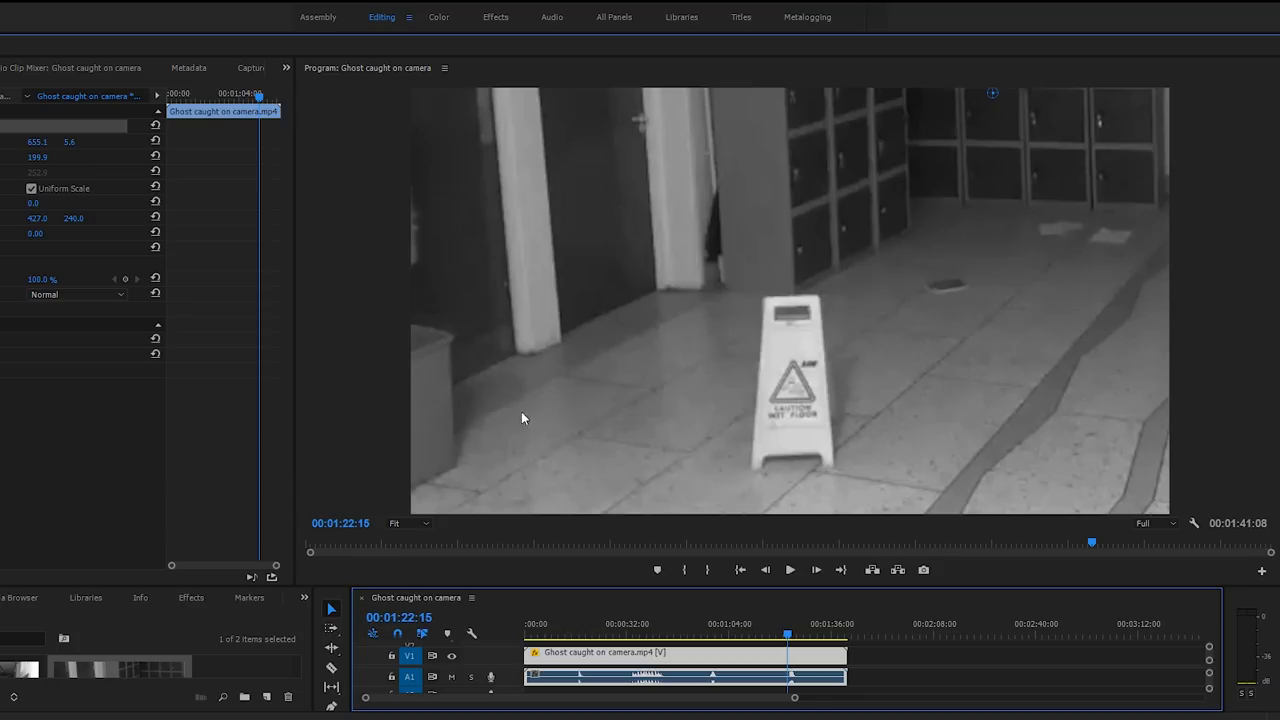
mouse_move(644, 604)
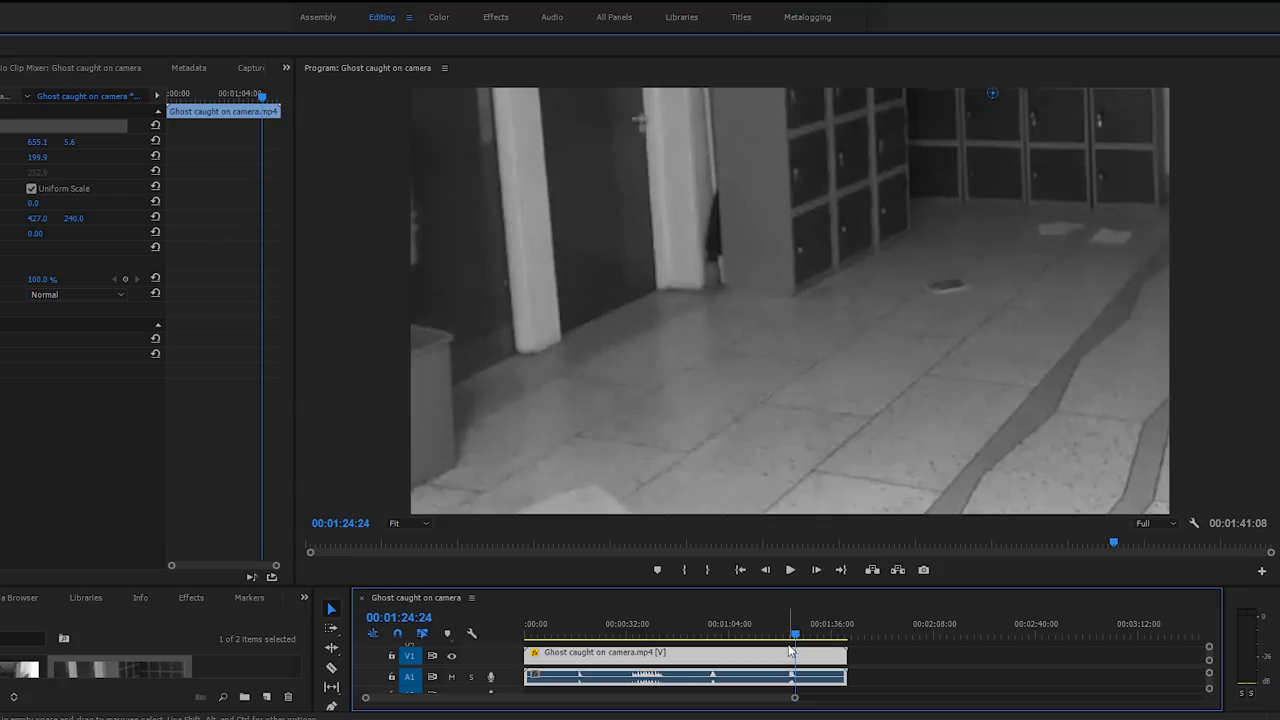
mouse_move(798, 642)
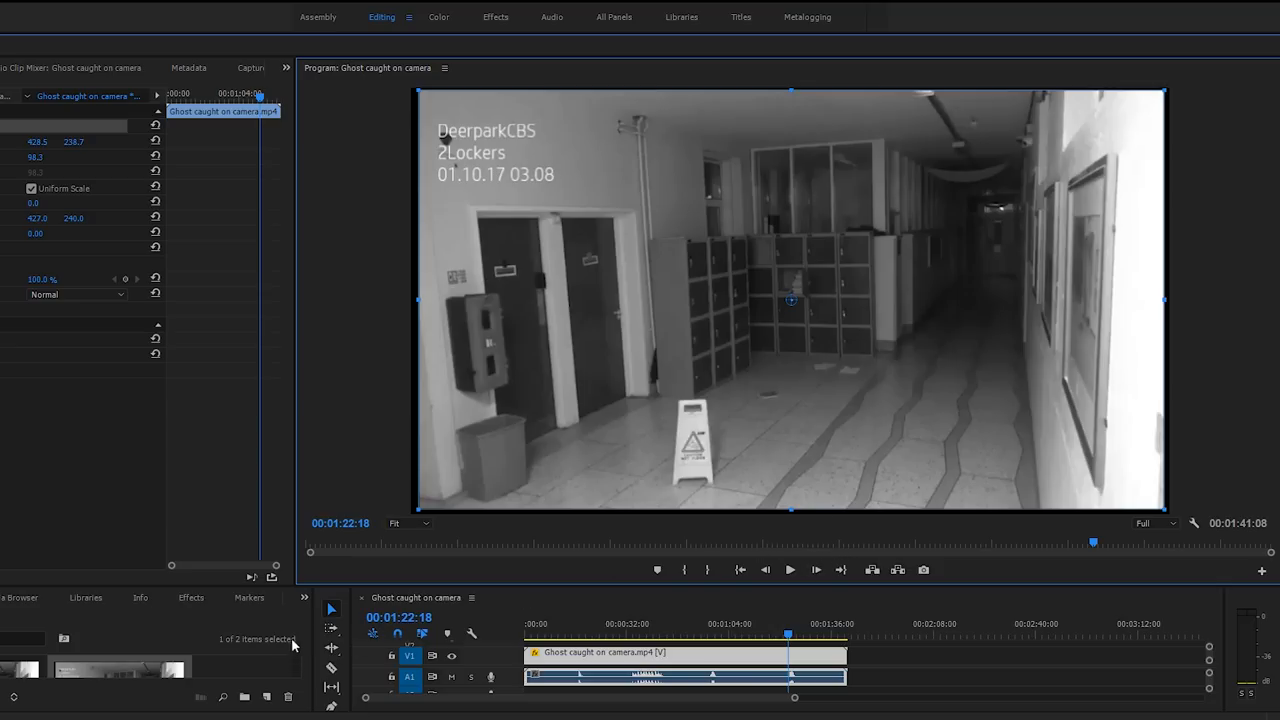
mouse_move(44, 464)
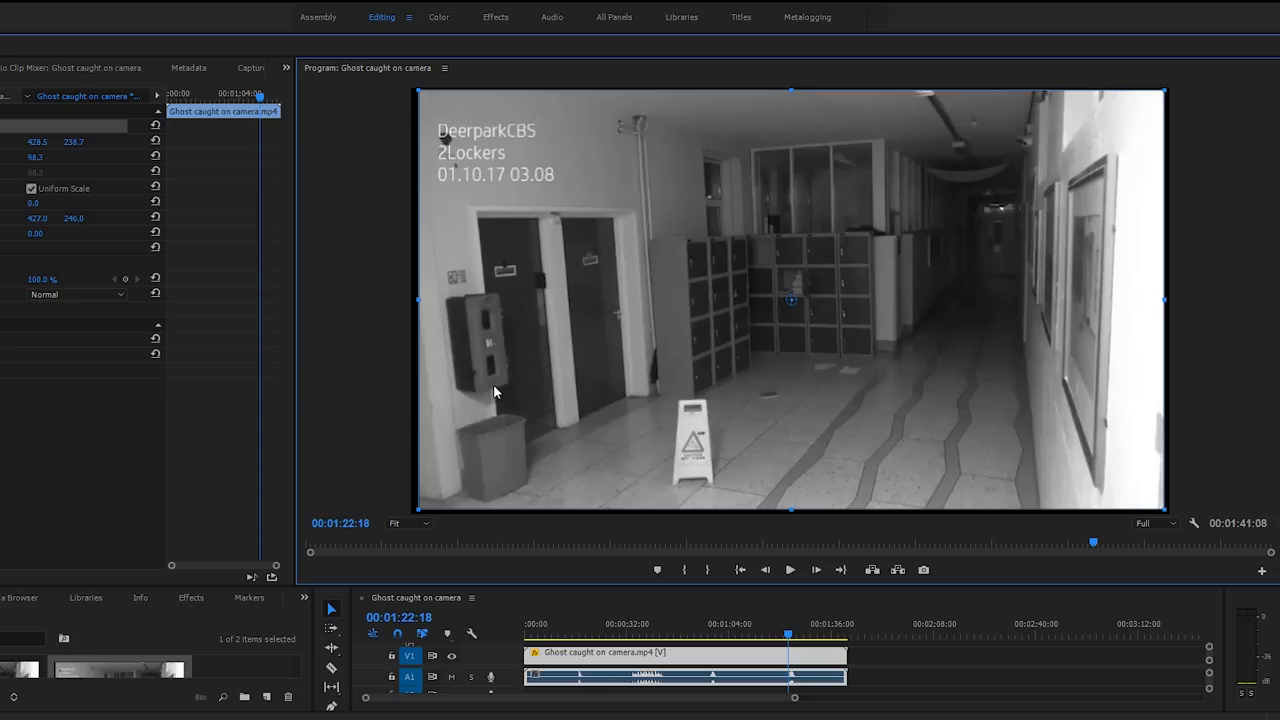
mouse_move(958, 384)
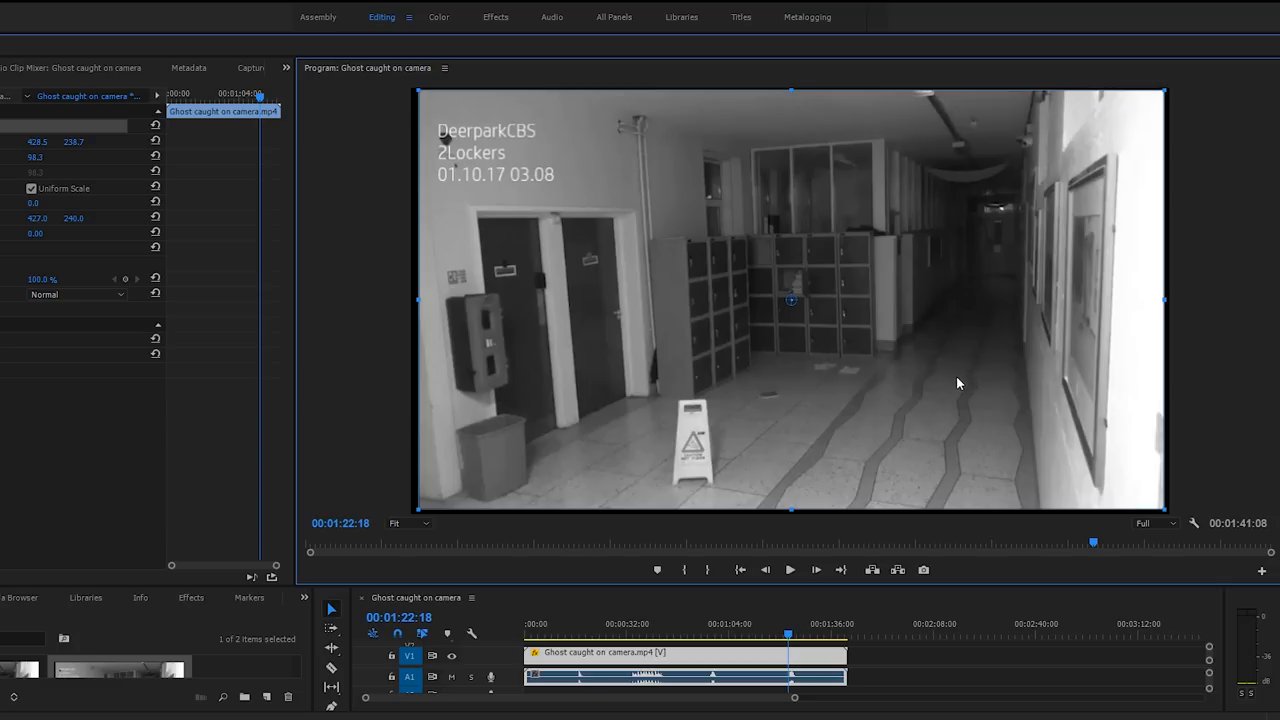
mouse_move(792, 366)
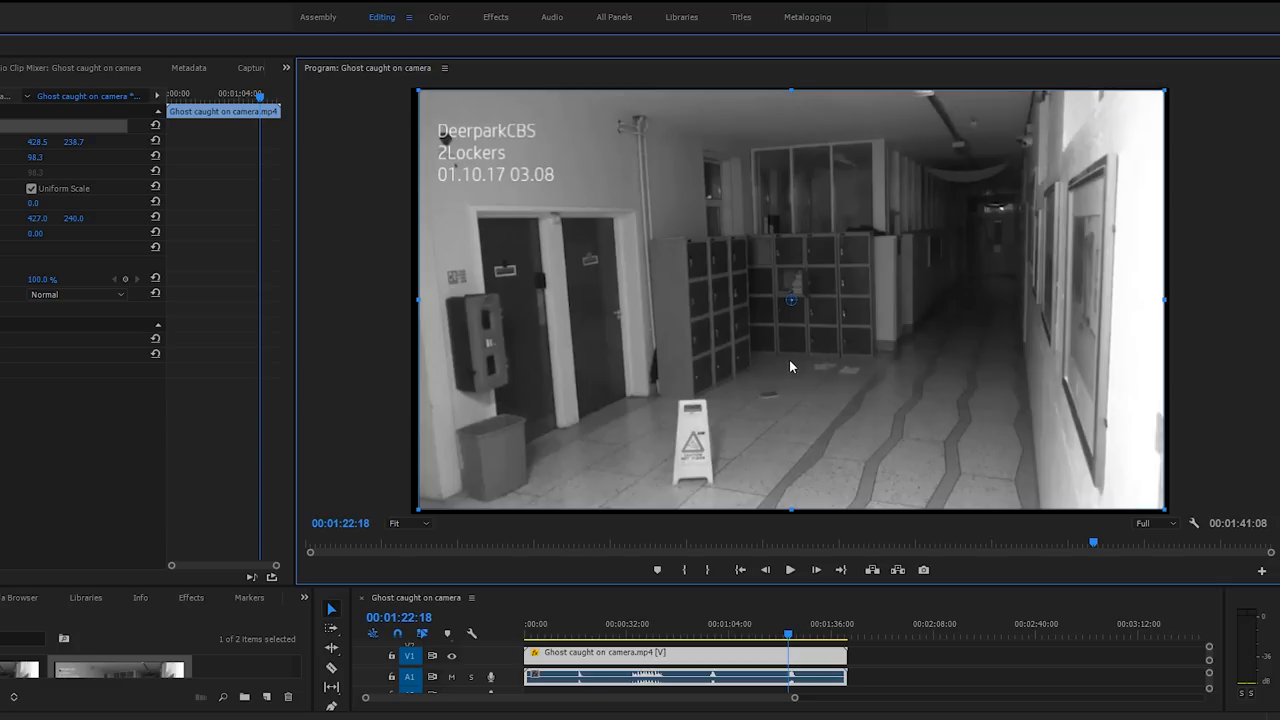
Return to full-frame view of the hallway at 00:00:37:13
left_click(596, 652)
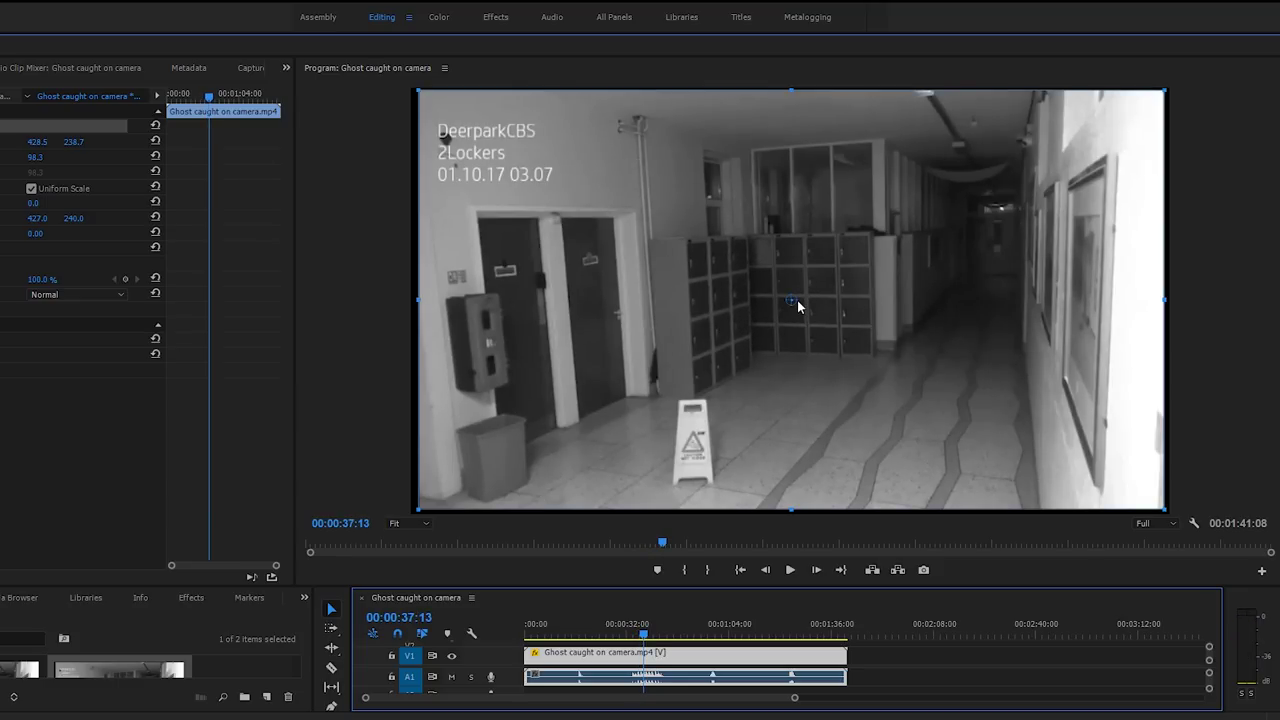
mouse_move(804, 304)
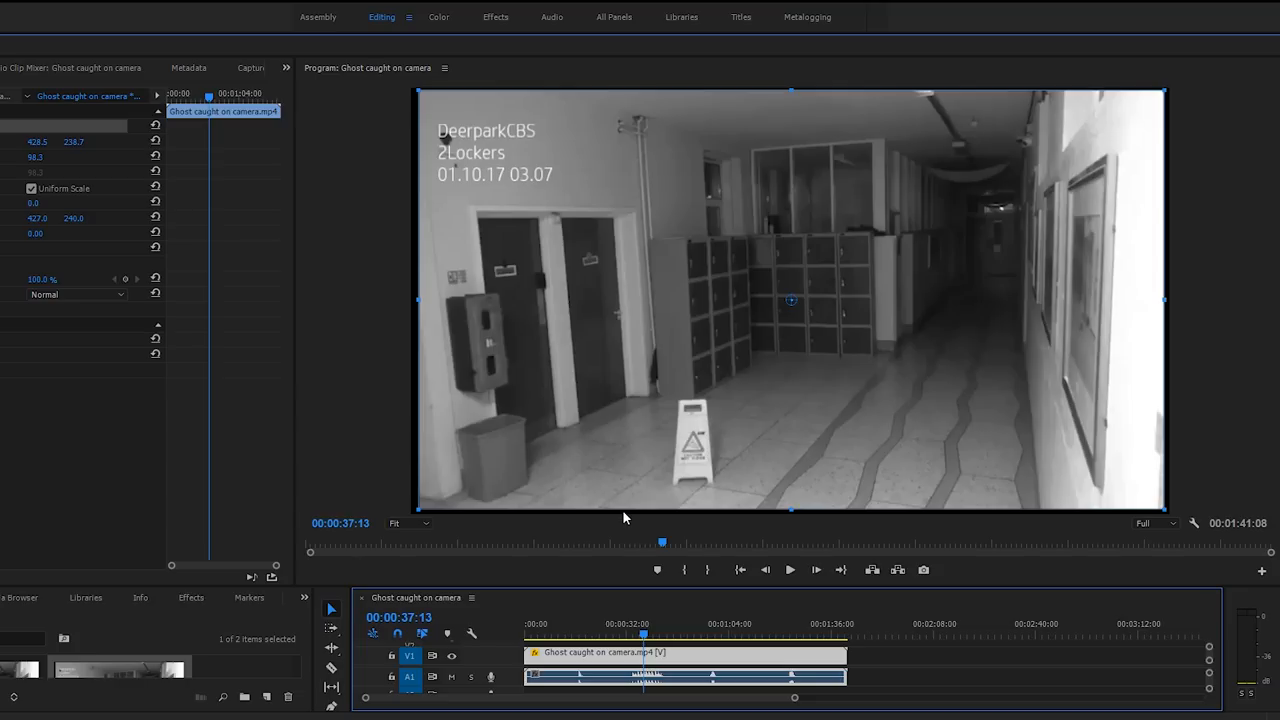
mouse_move(904, 304)
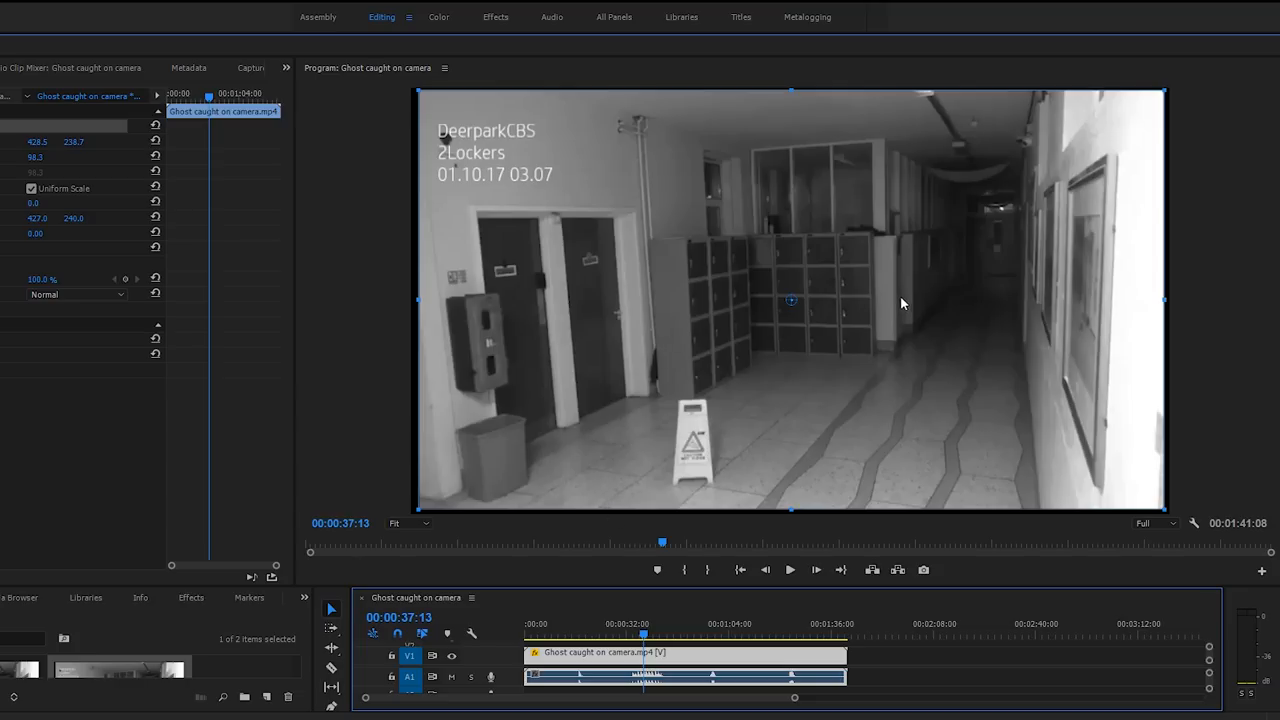